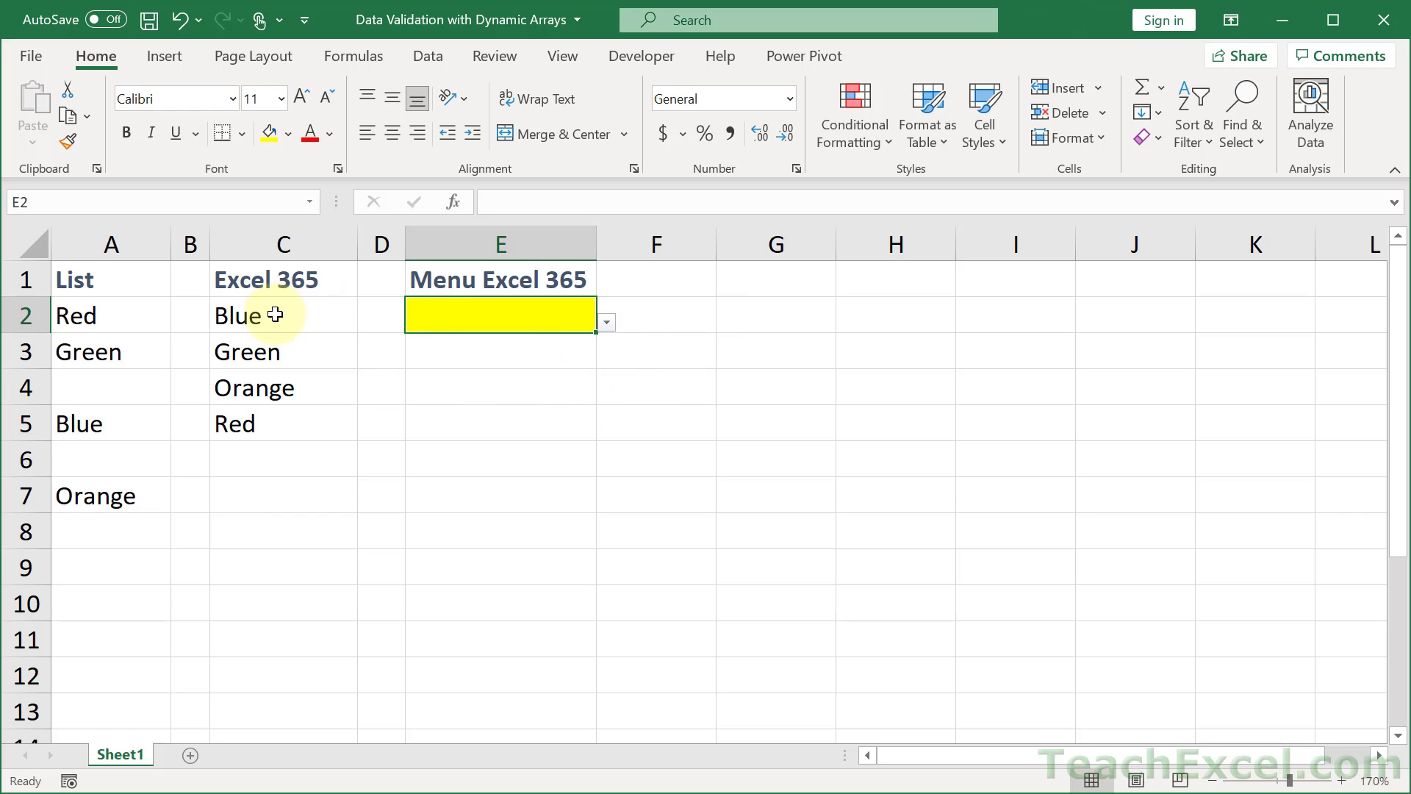
# Step: Enter =SORT(UNIQUE(FILTER(A2:A7,A2:A7<>""))) in C2 and inspect the spilled results
pyautogui.write('=SORT(UNIQUE(FILTER(A2:A7,A2:A7<>"")))')
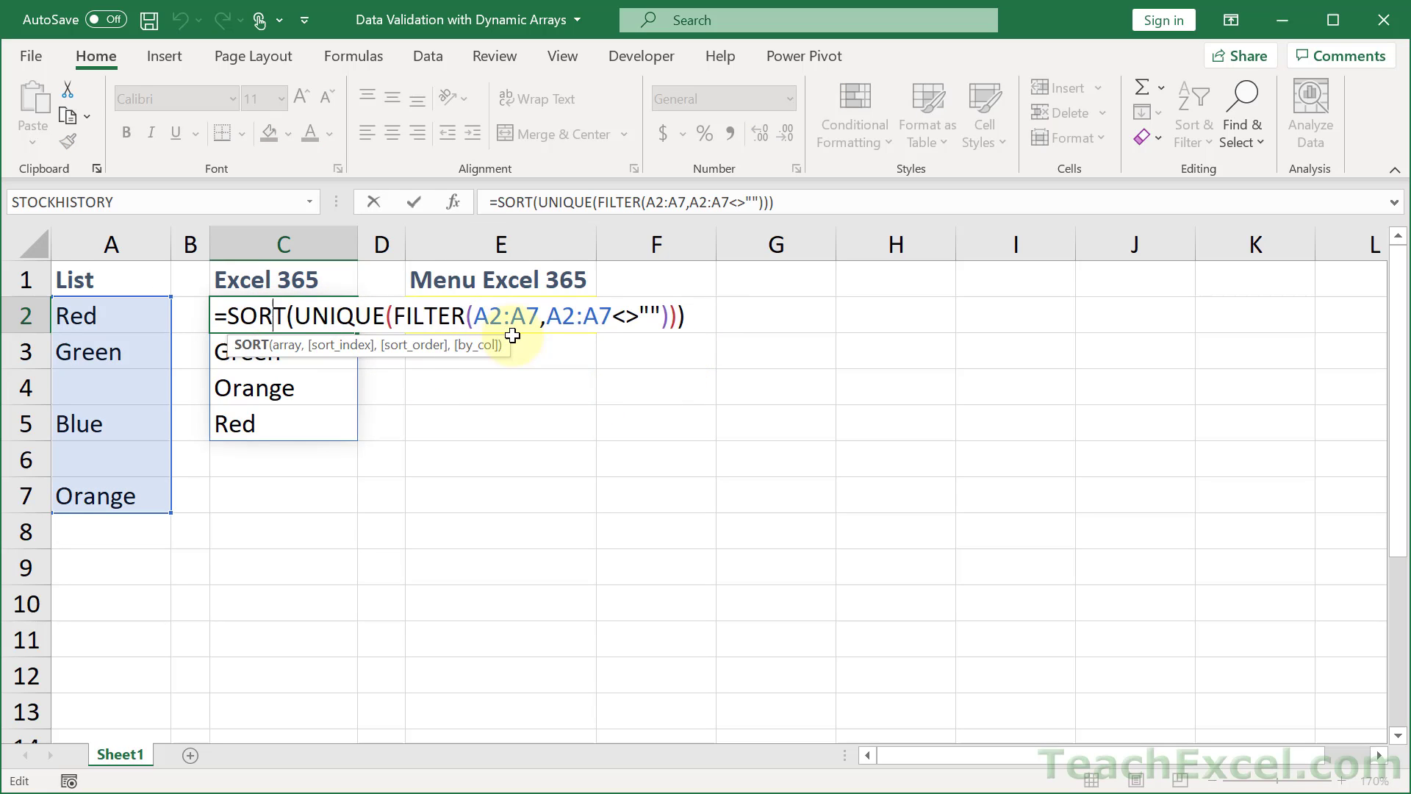
pyautogui.press('Enter')
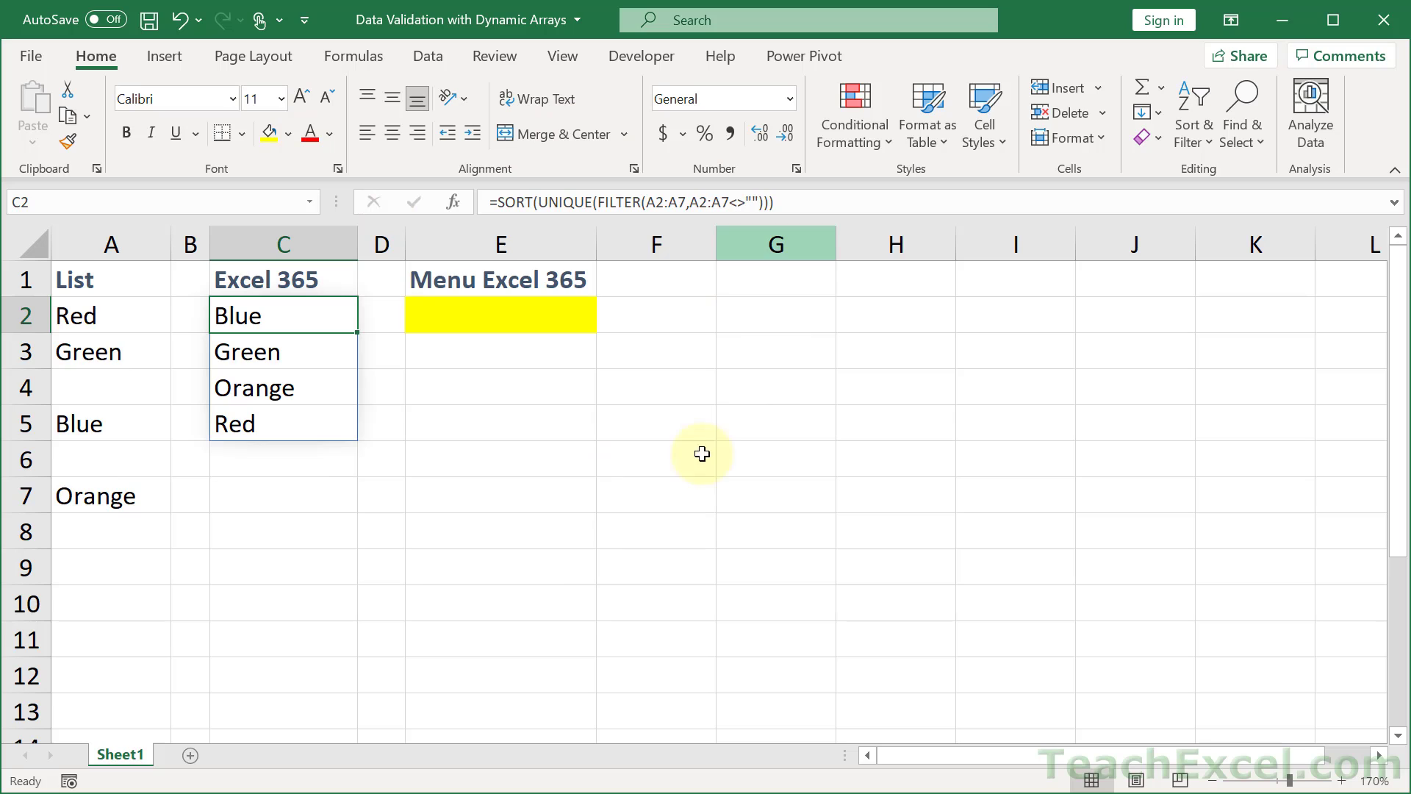
pyautogui.moveTo(647, 415)
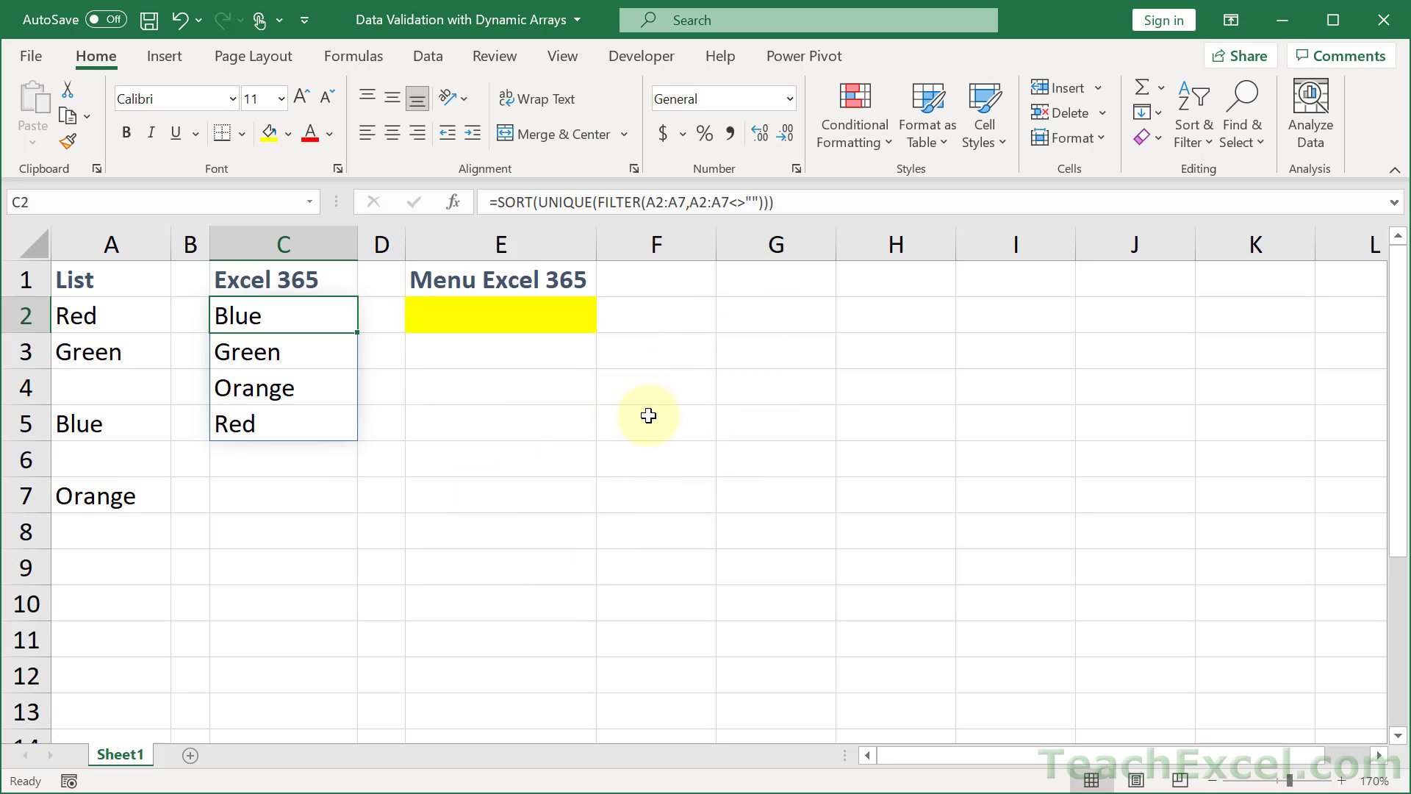
pyautogui.click(284, 351)
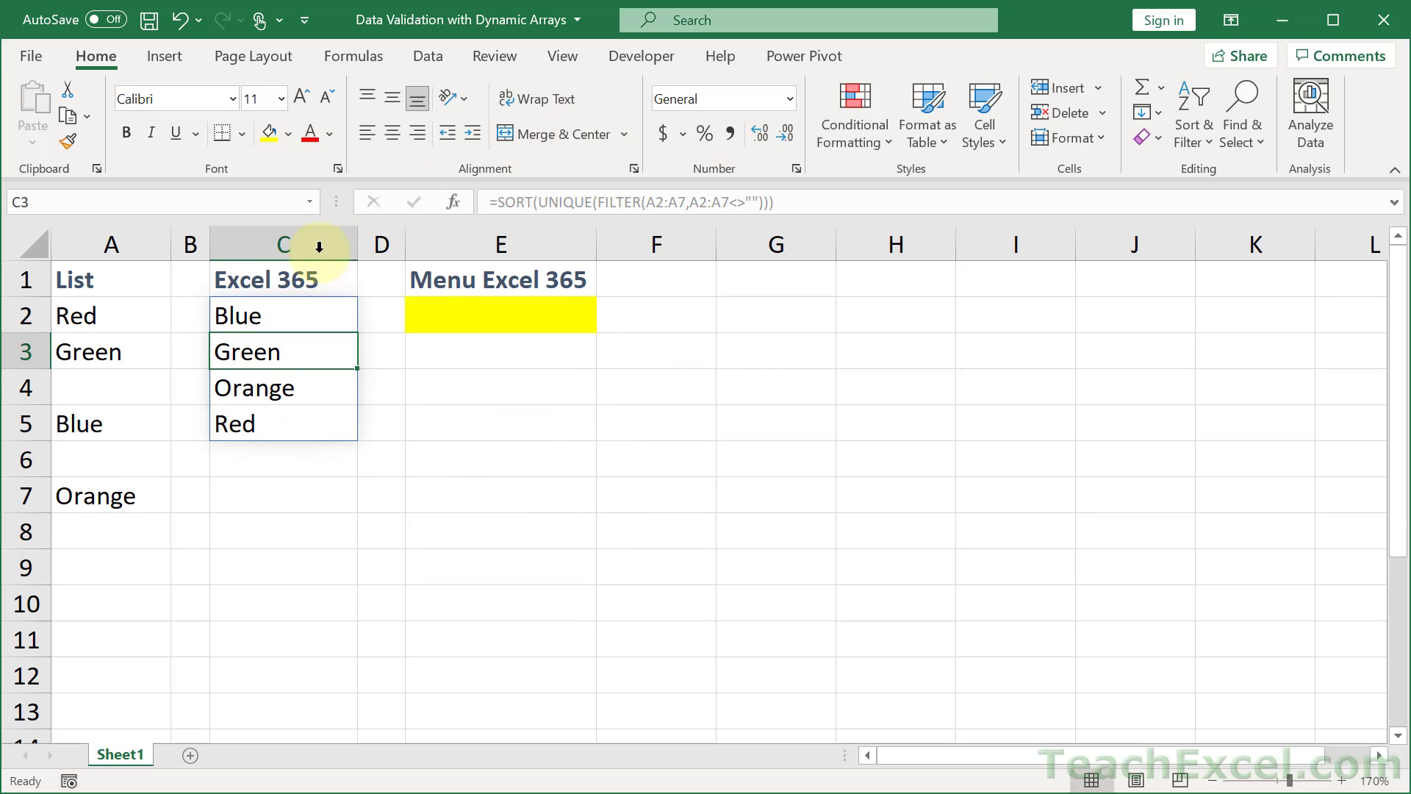
pyautogui.click(505, 316)
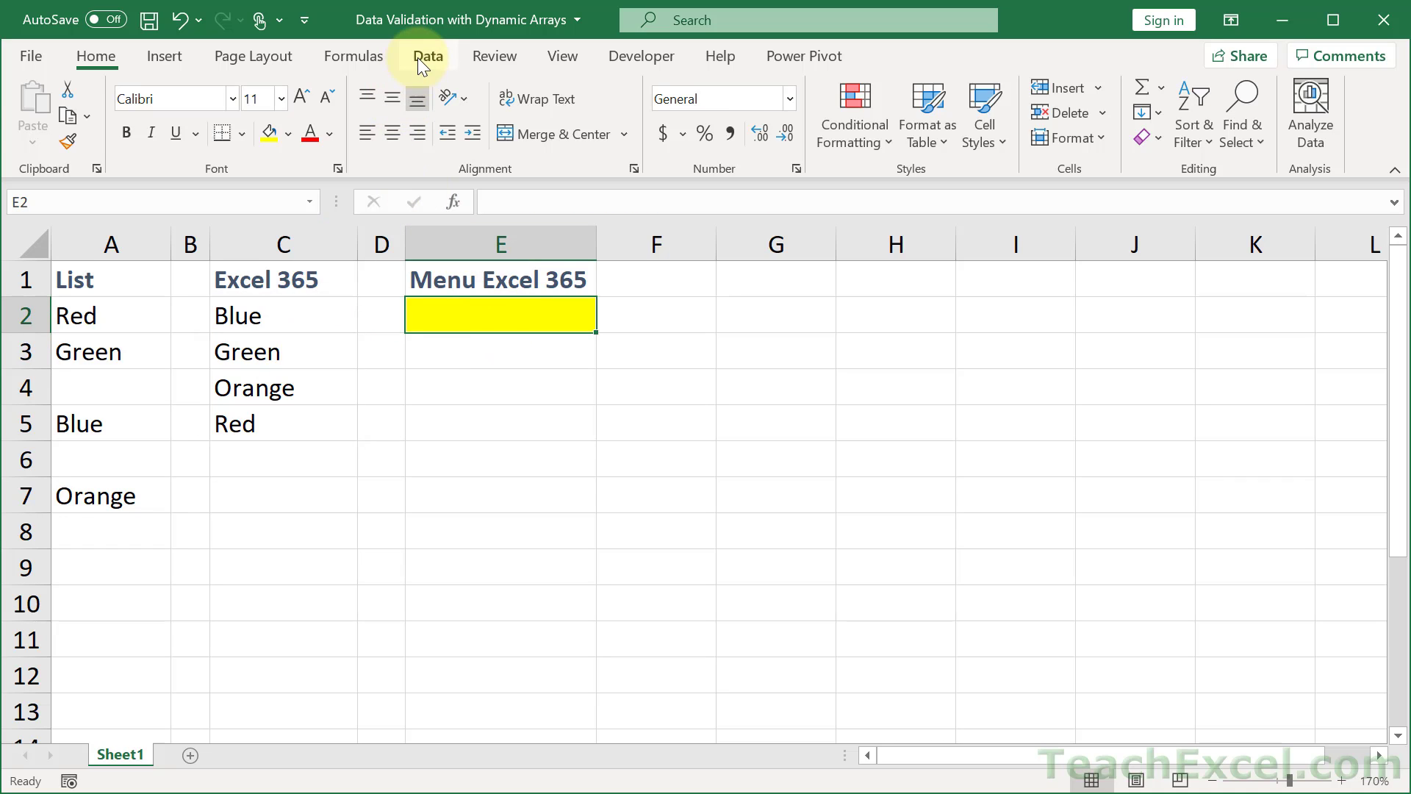
# Step: Start a List validation rule for E2, pointing the Source at C2
pyautogui.click(427, 56)
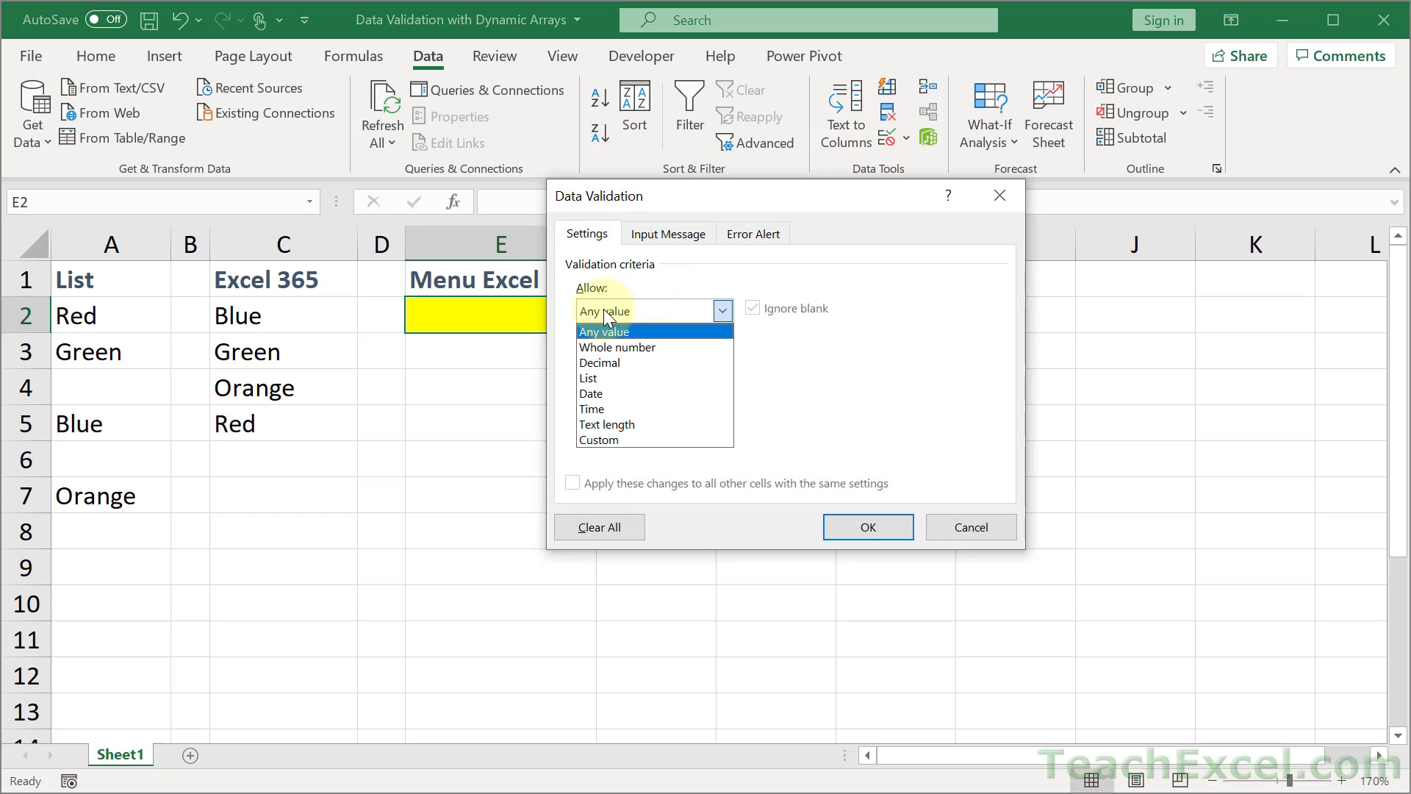
pyautogui.click(588, 378)
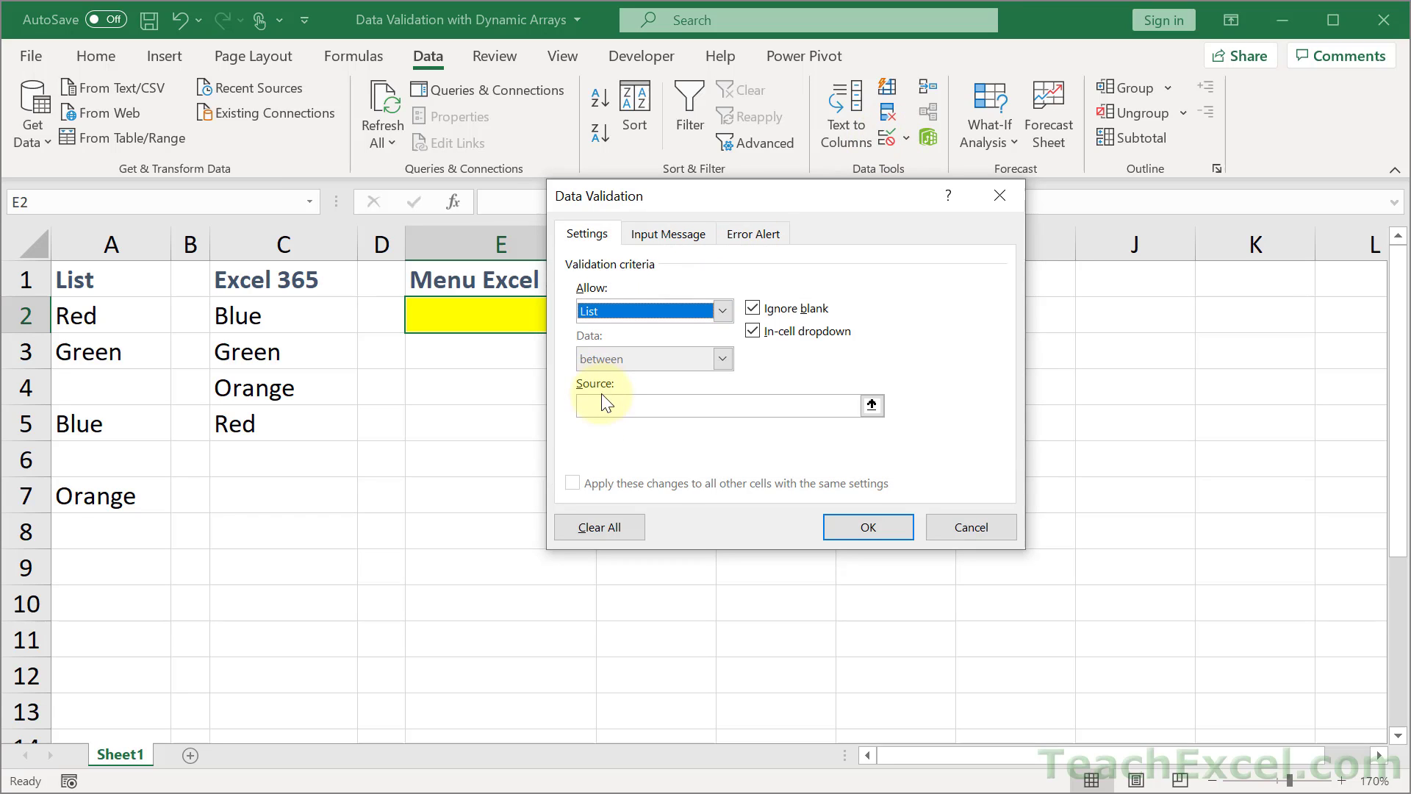
pyautogui.click(716, 405)
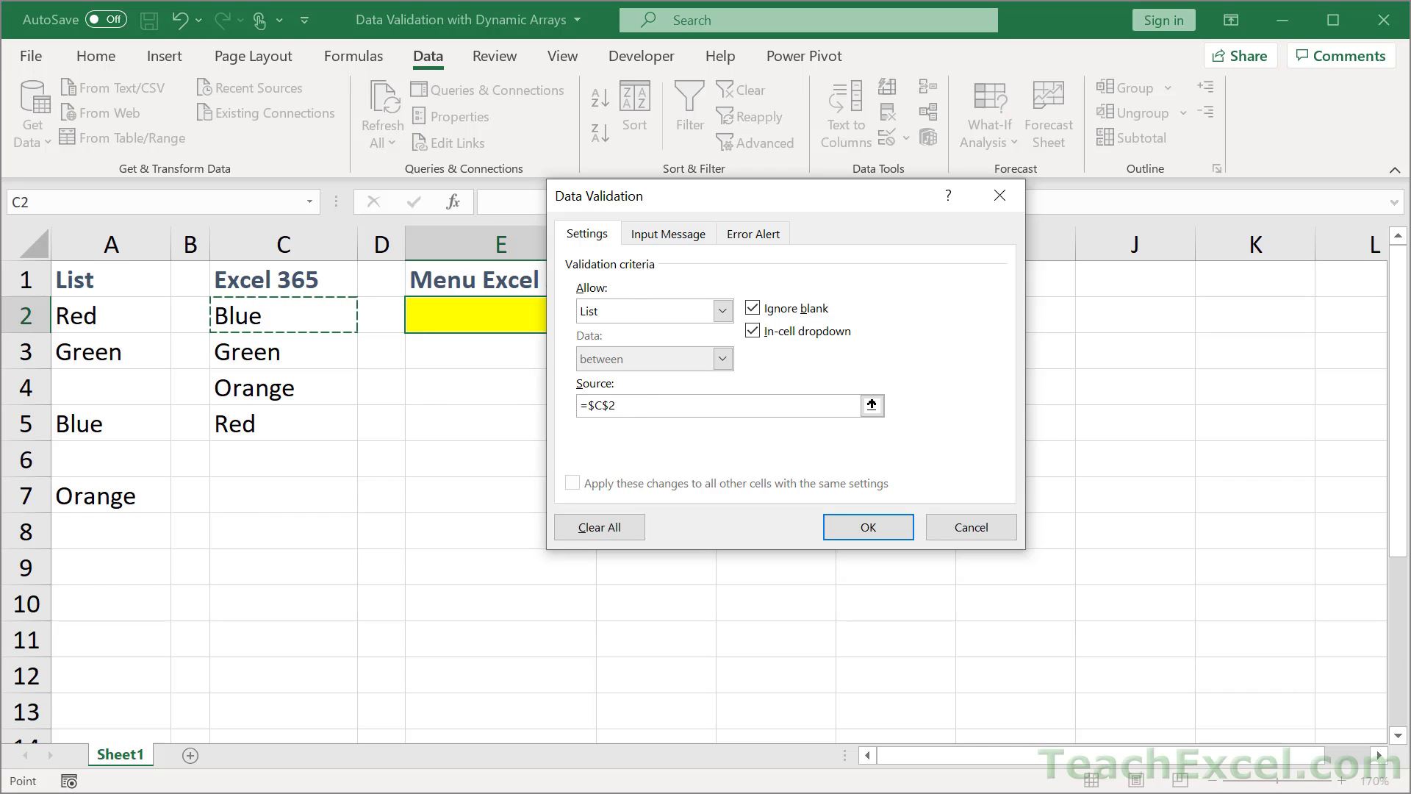
# Step: Change the list source to the spill reference =$C$2# and apply the rule
pyautogui.click(631, 405)
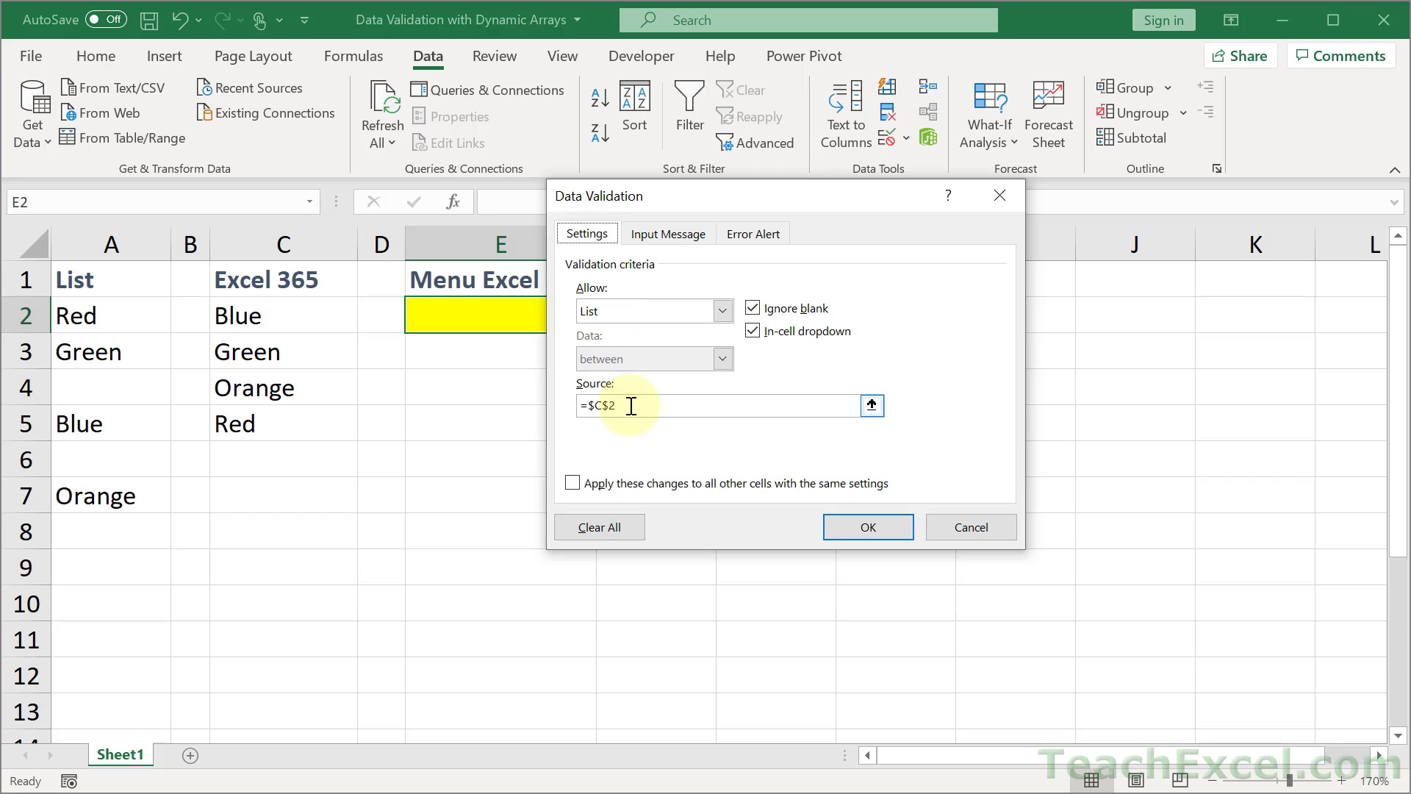
pyautogui.click(283, 314)
pyautogui.write('#')
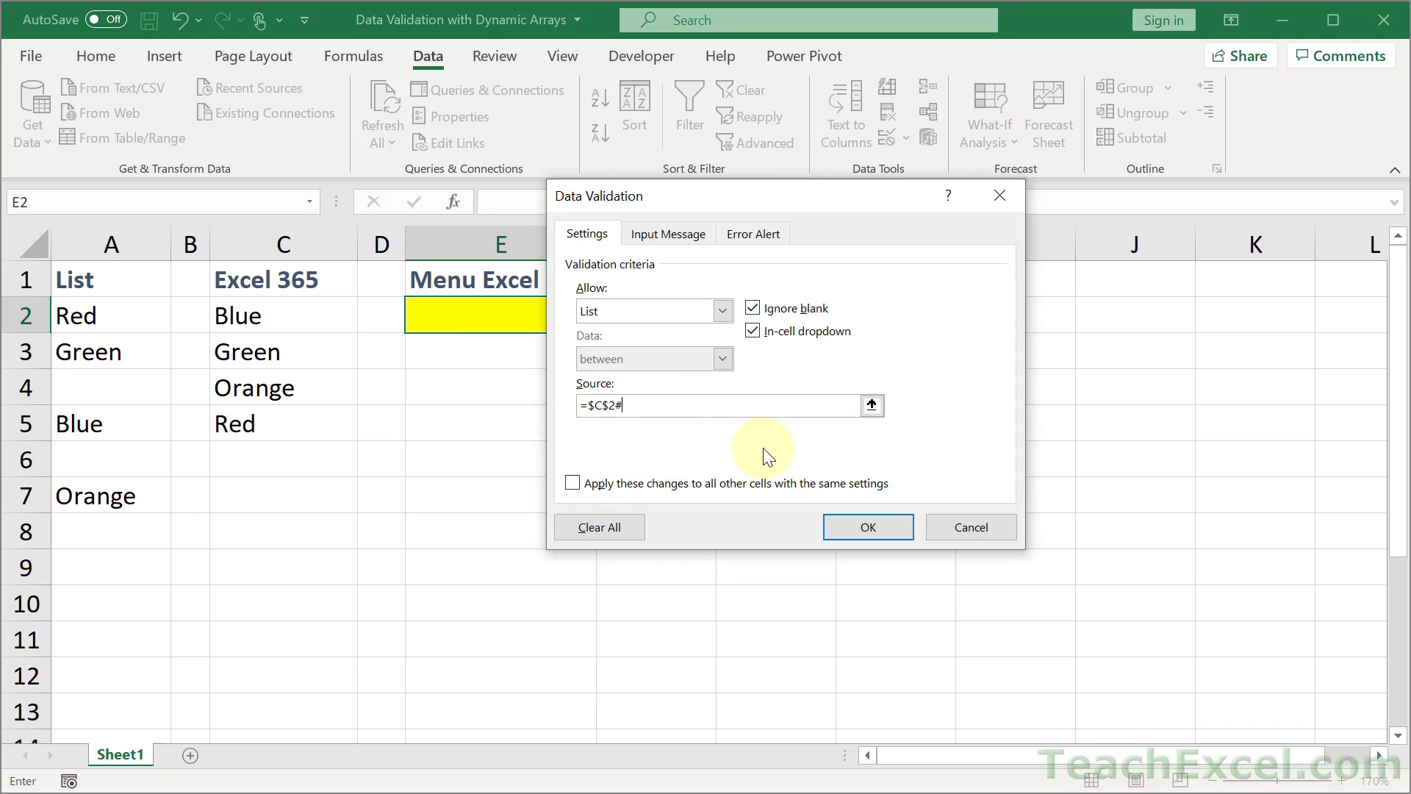
pyautogui.moveTo(278, 395)
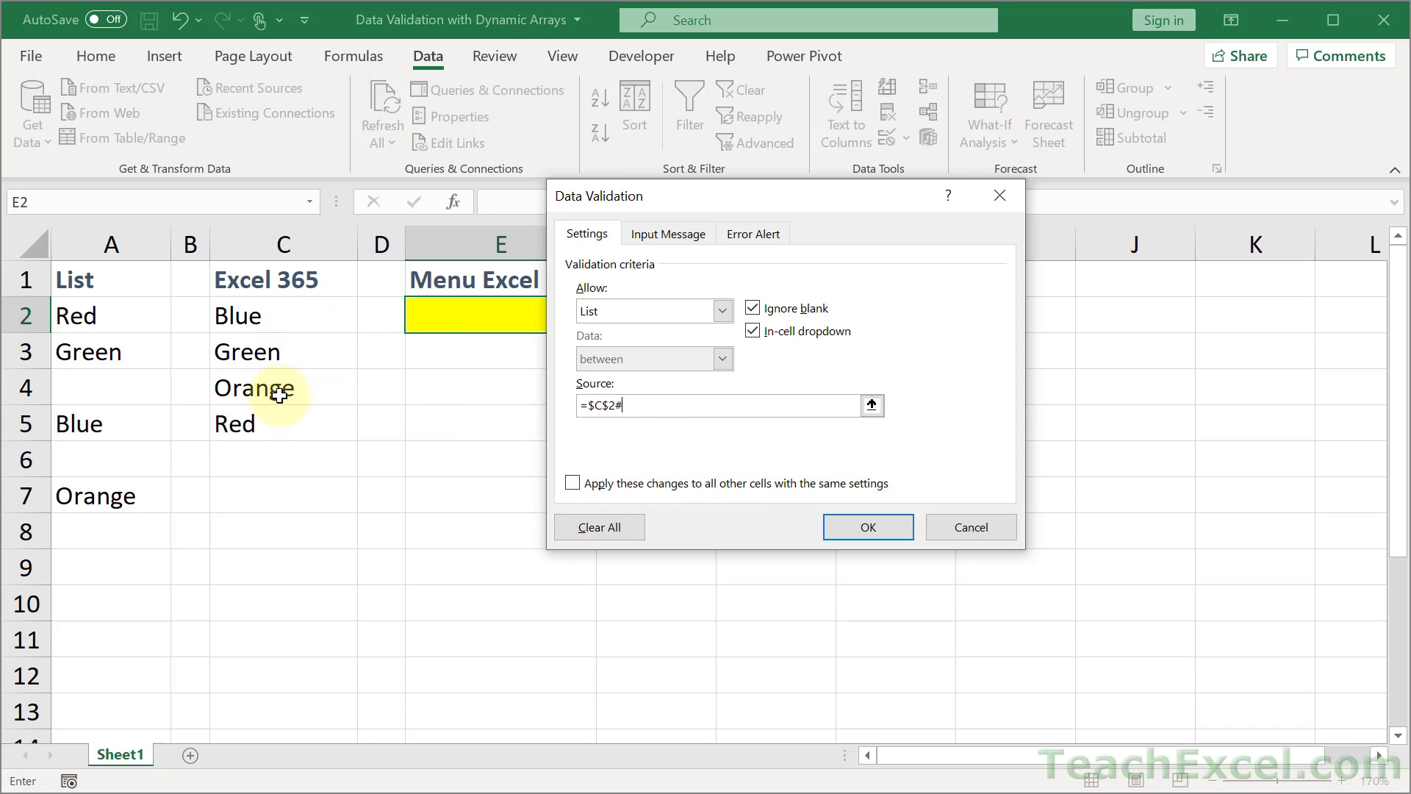
pyautogui.moveTo(789, 535)
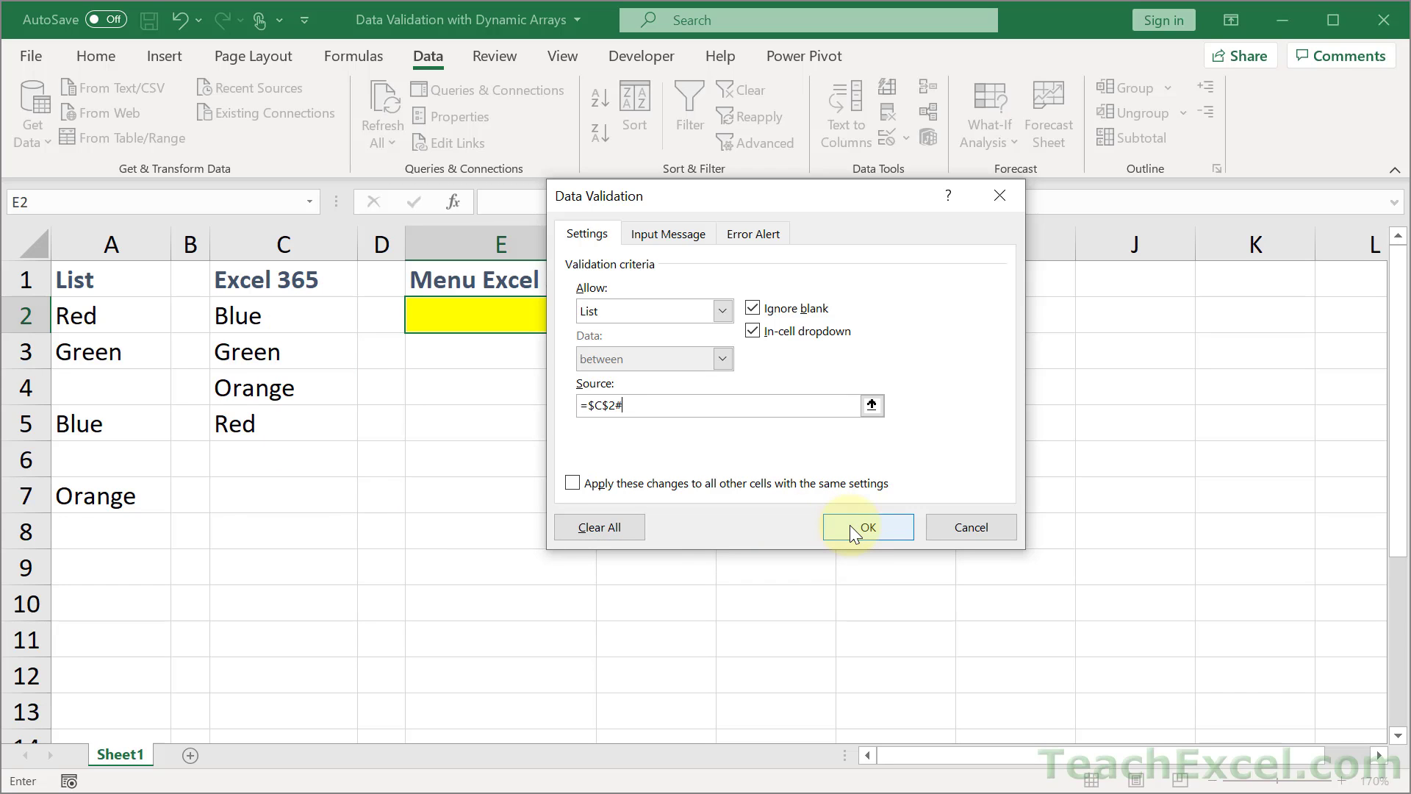
pyautogui.click(867, 527)
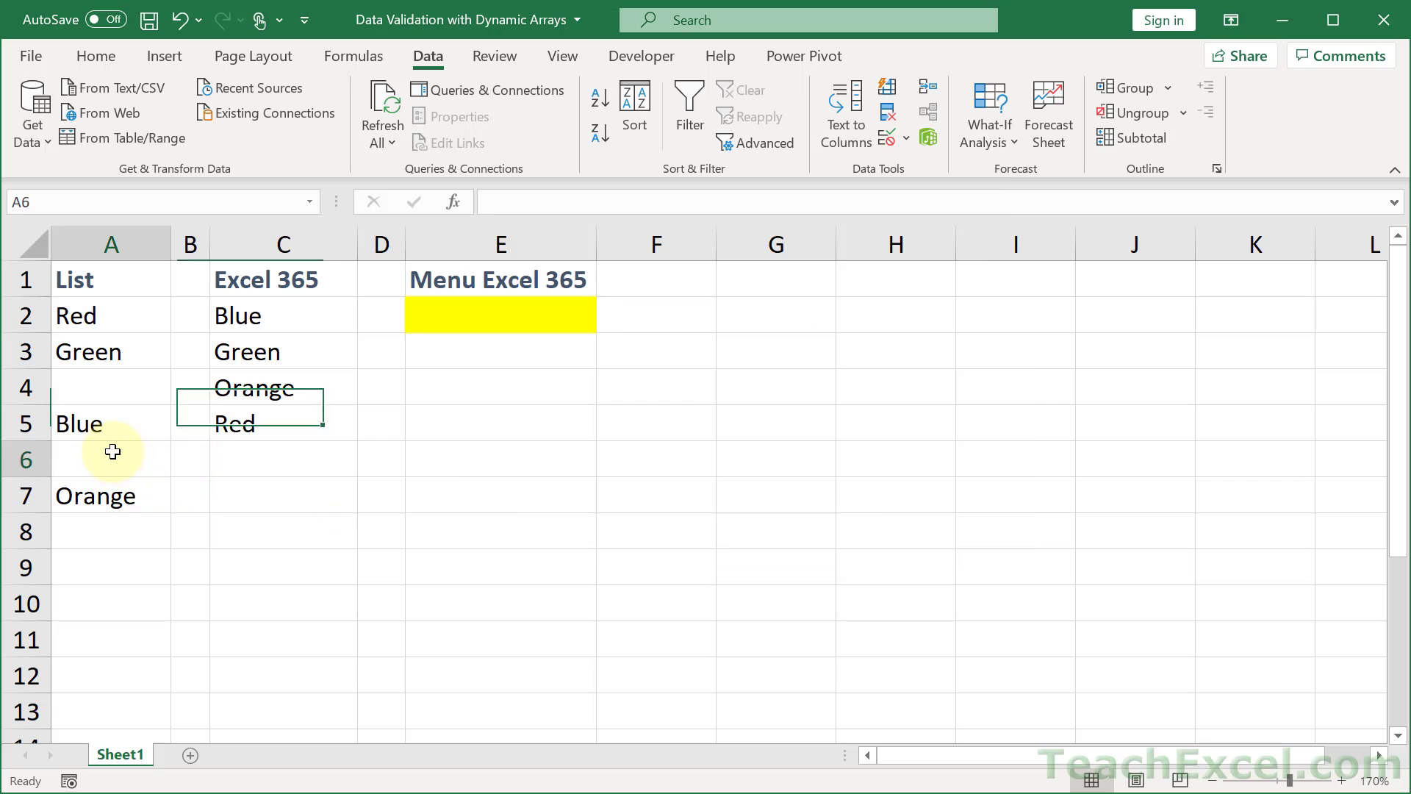
# Step: Enter Yellow in A6 and confirm it appears in E2's dropdown
pyautogui.write('Yellow')
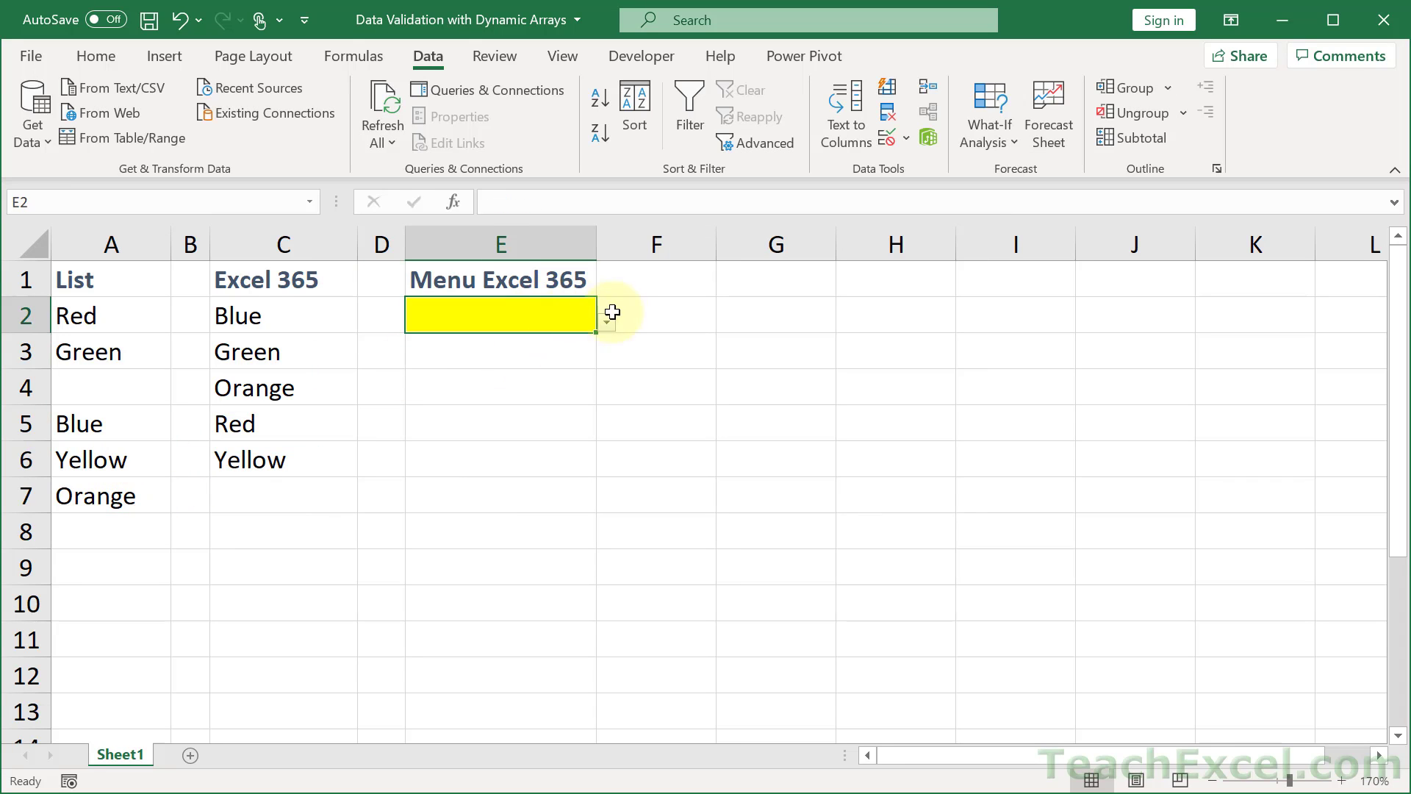
pyautogui.click(605, 321)
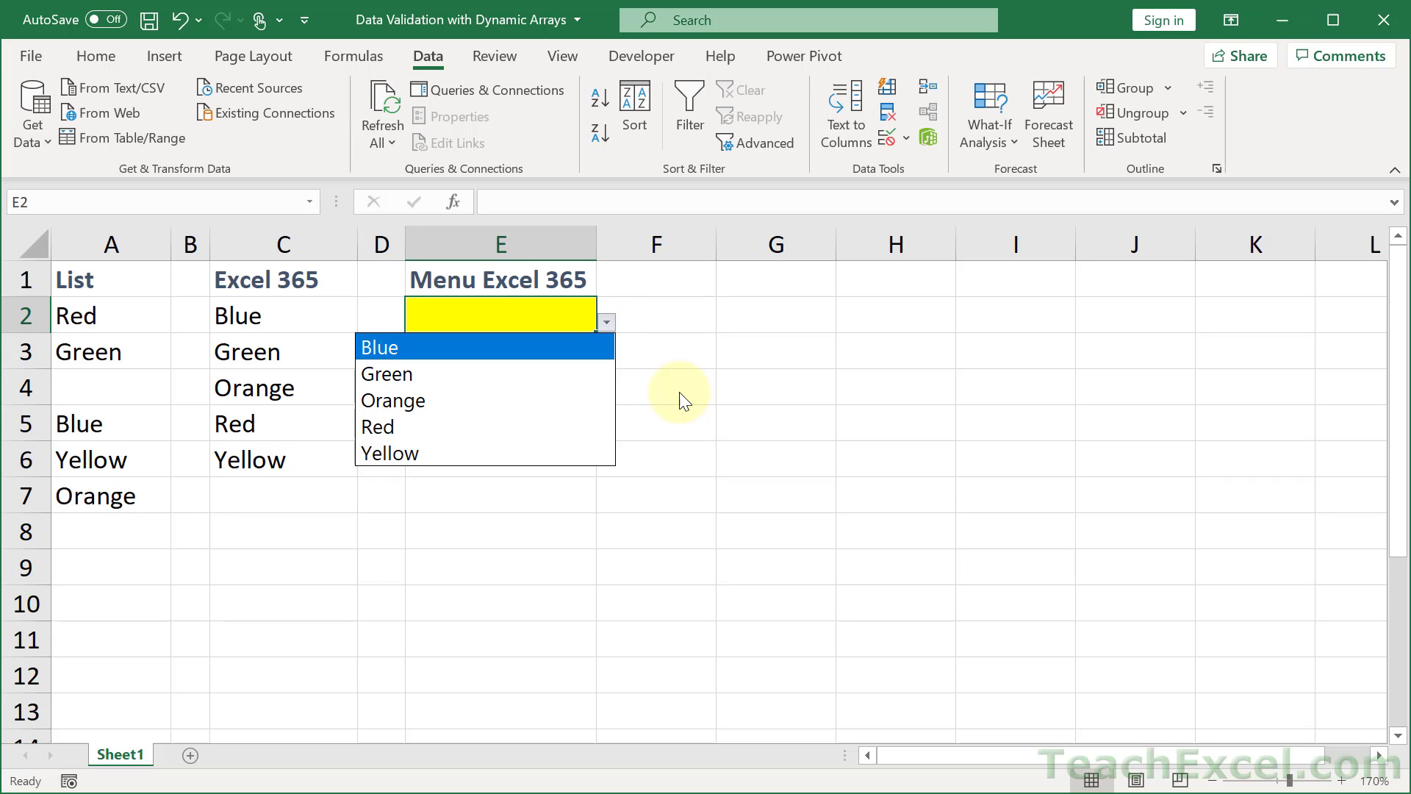